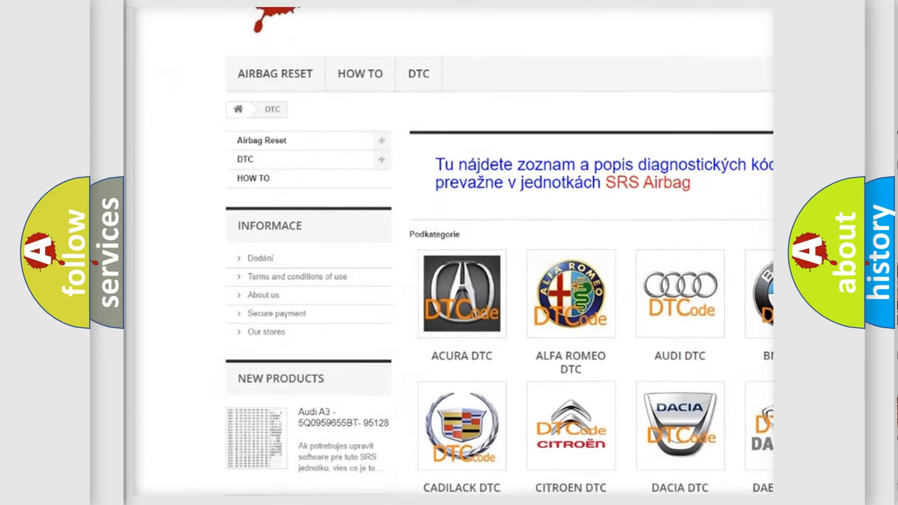
- Scroll down the airbagreset.sk DTC page past Acura, Audi, BMW, Dodge and Honda
scroll(down, 3)
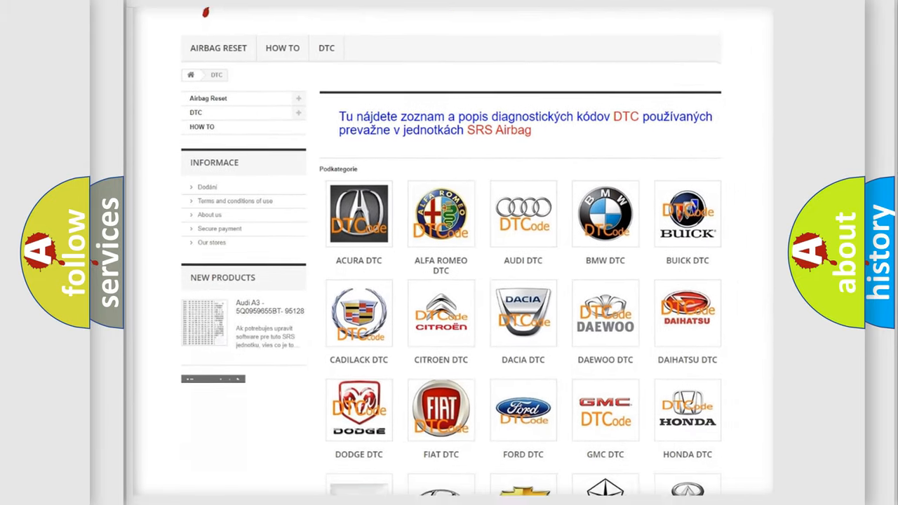
scroll(down, 3)
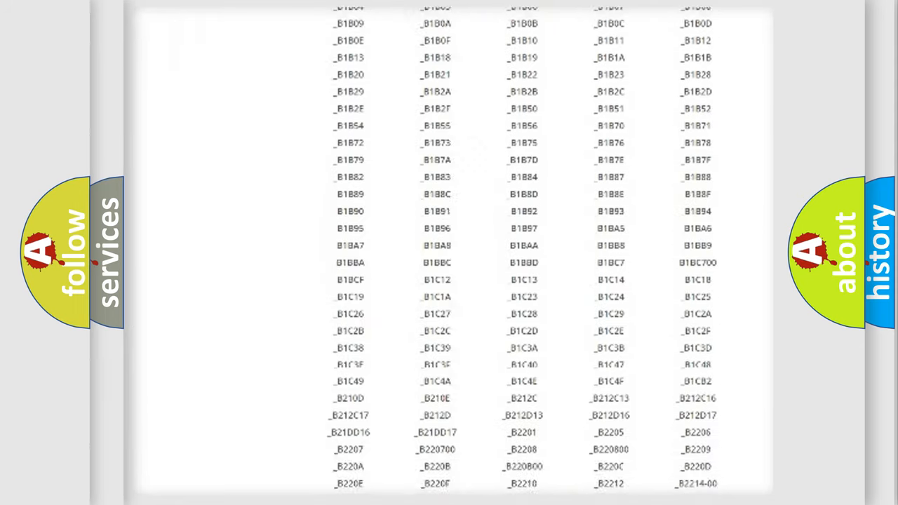
- Scroll down the table of B1 and B2 diagnostic trouble code links
scroll(down, 3)
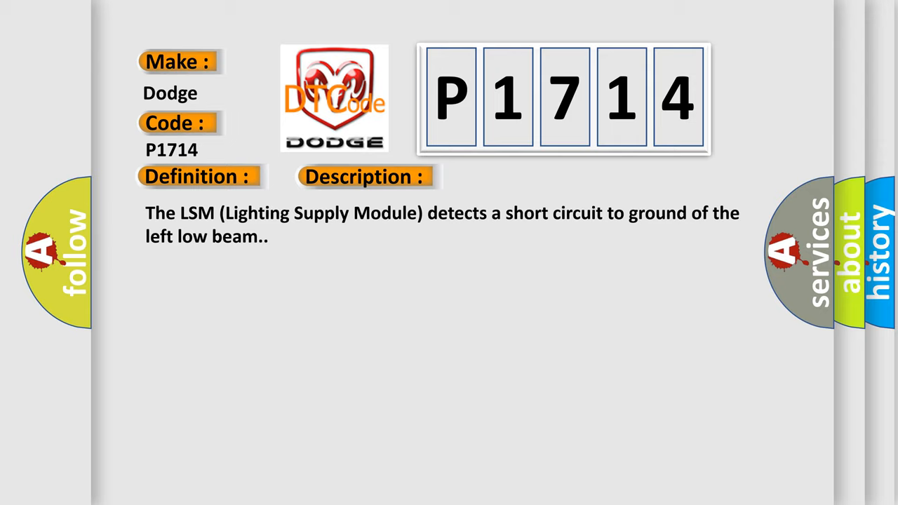
- Advance the slide to show P1714 causes: connector faults and the cluster-to-LSM ground short
click(516, 176)
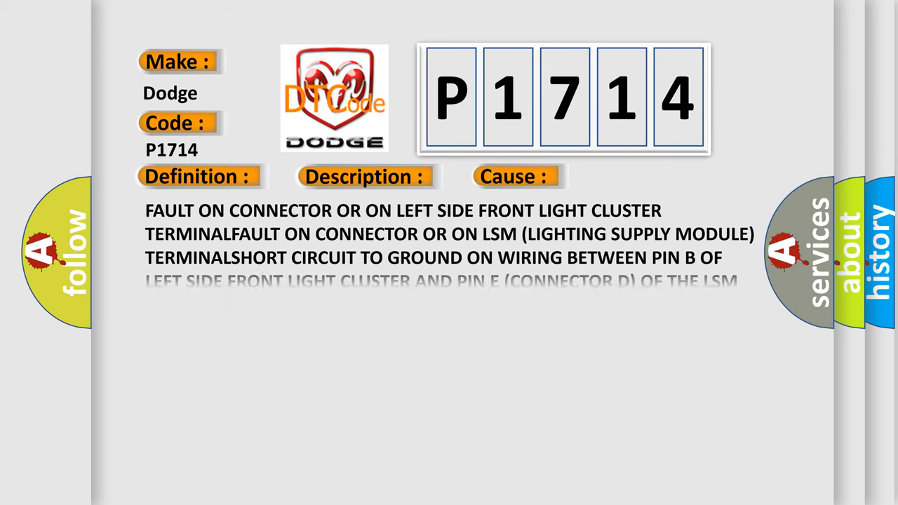